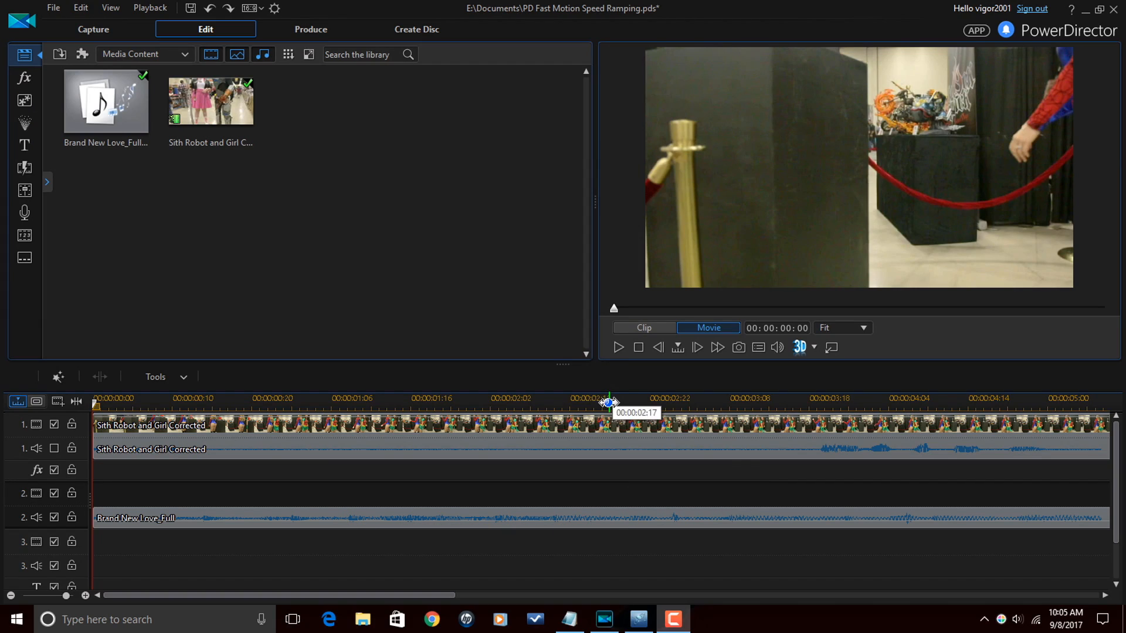
Position the playhead near 00:00:02:10 by playing and stopping the preview
left_click(545, 399)
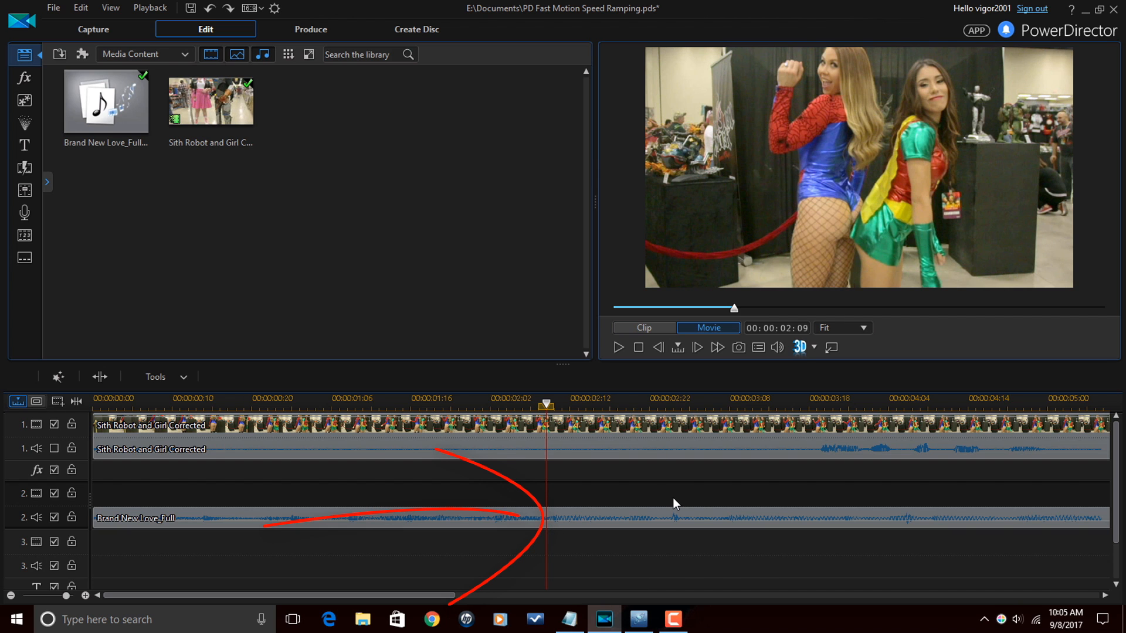
key("space")
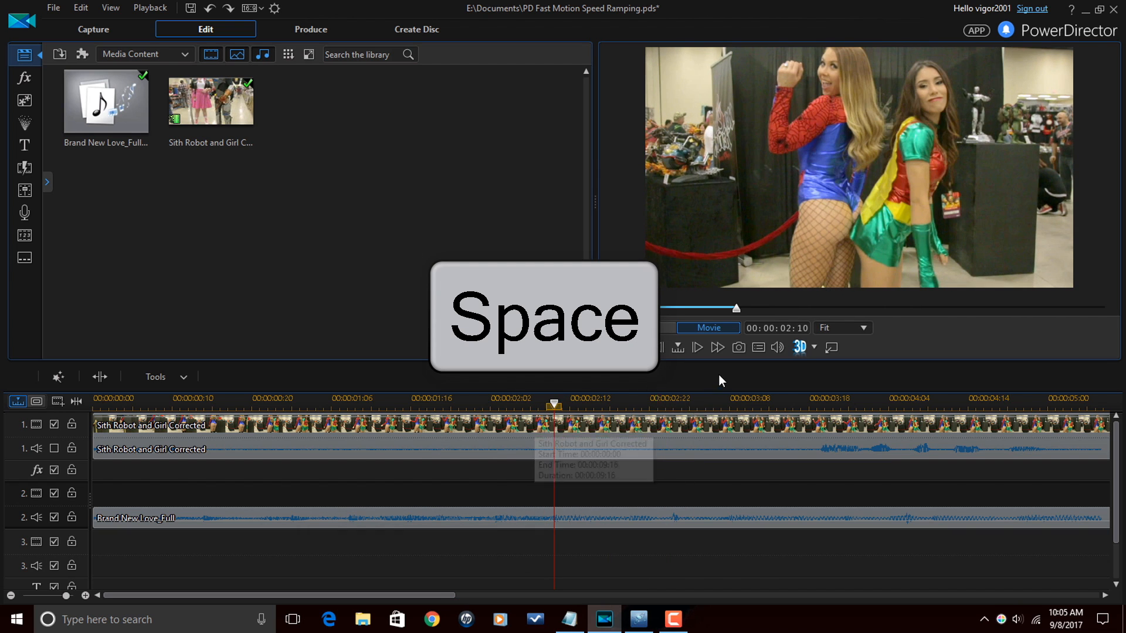
key("space")
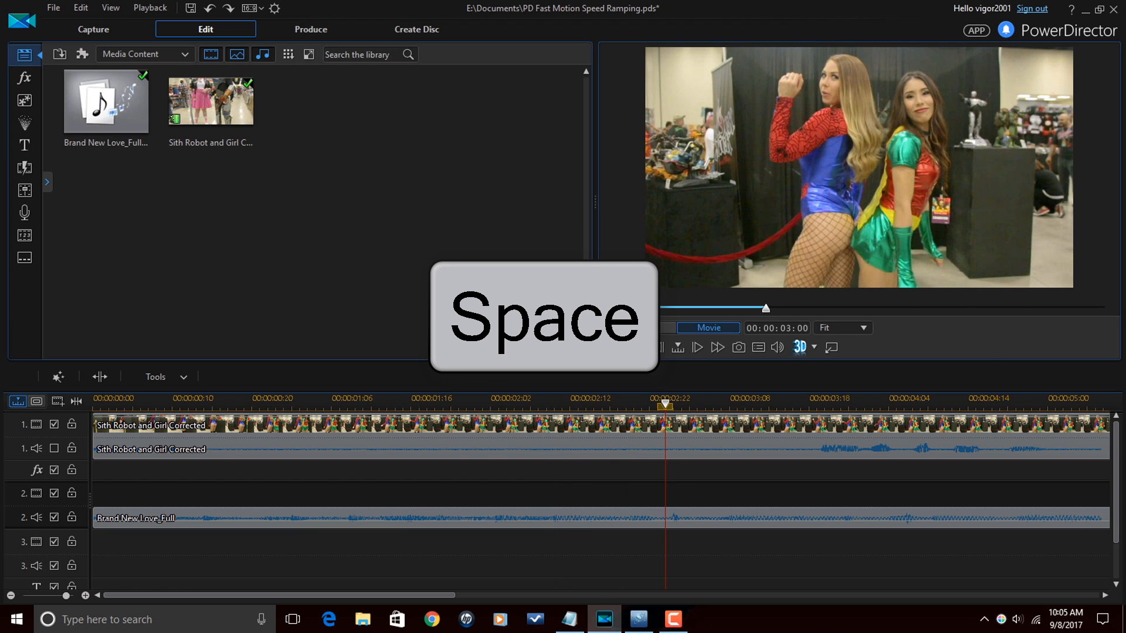
key("space")
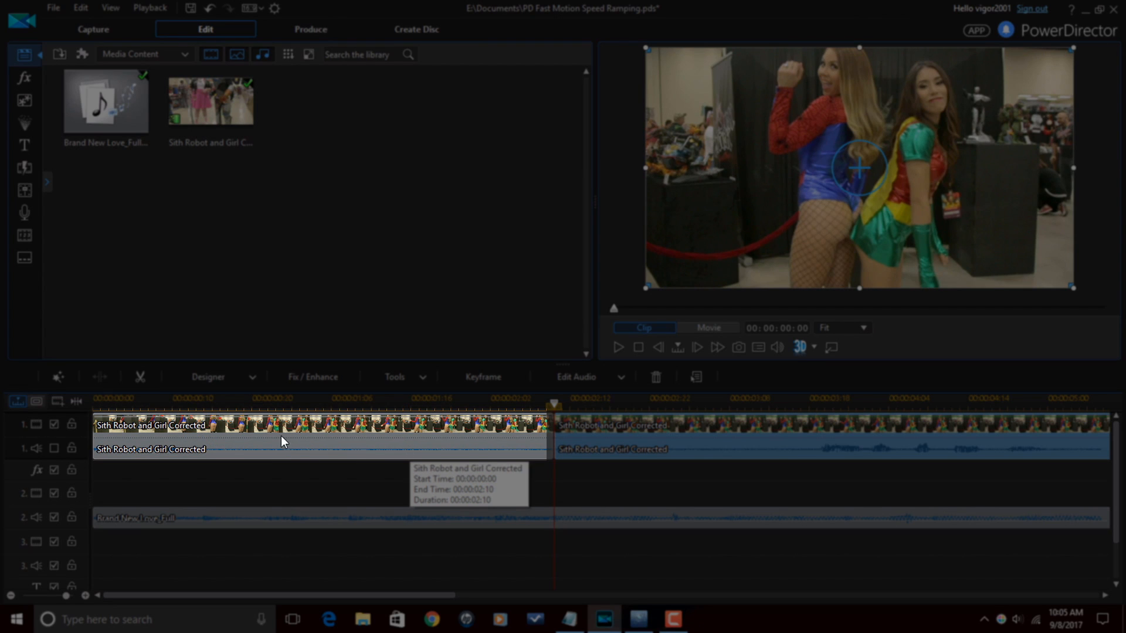
mouse_move(368, 438)
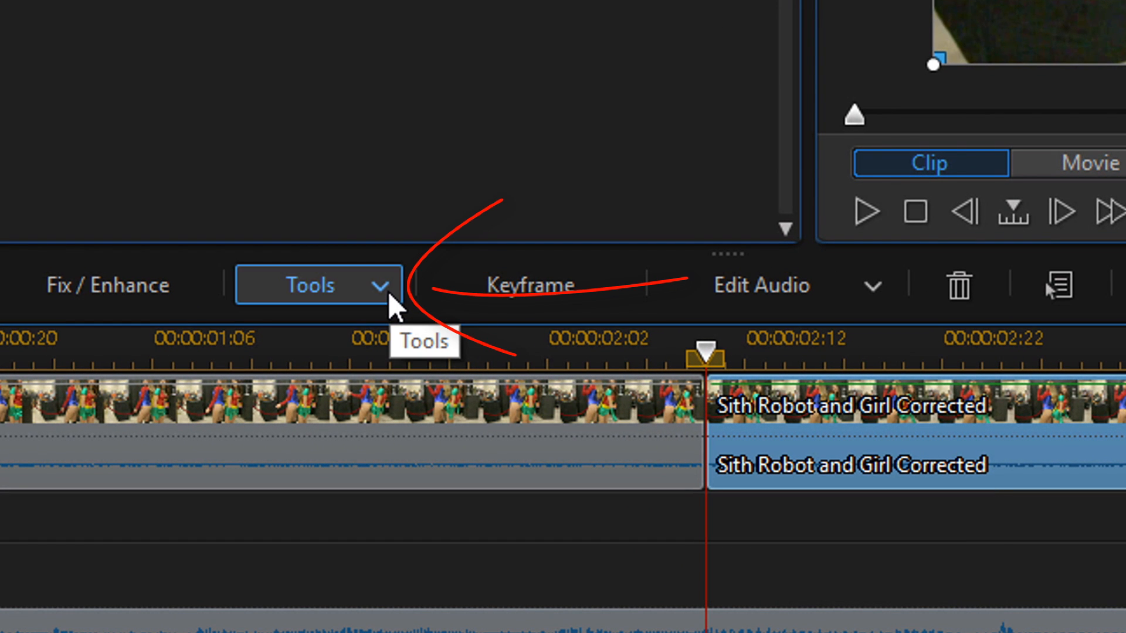
Apply Power Tools Video Speed with a 0.4 speed multiplier to the second clip part
left_click(314, 285)
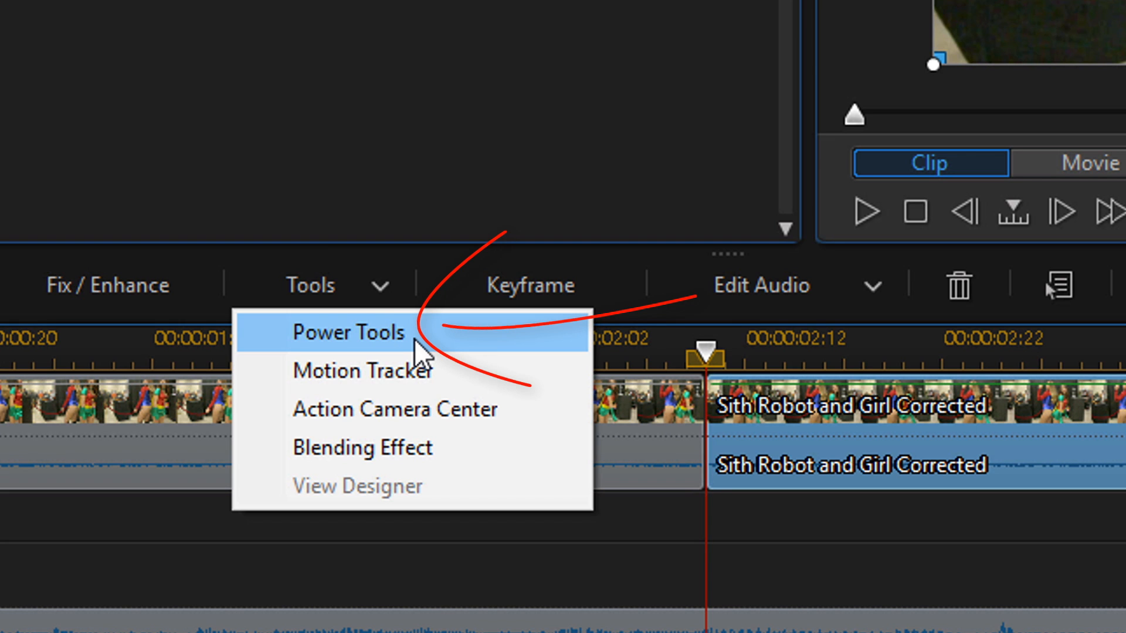
left_click(349, 332)
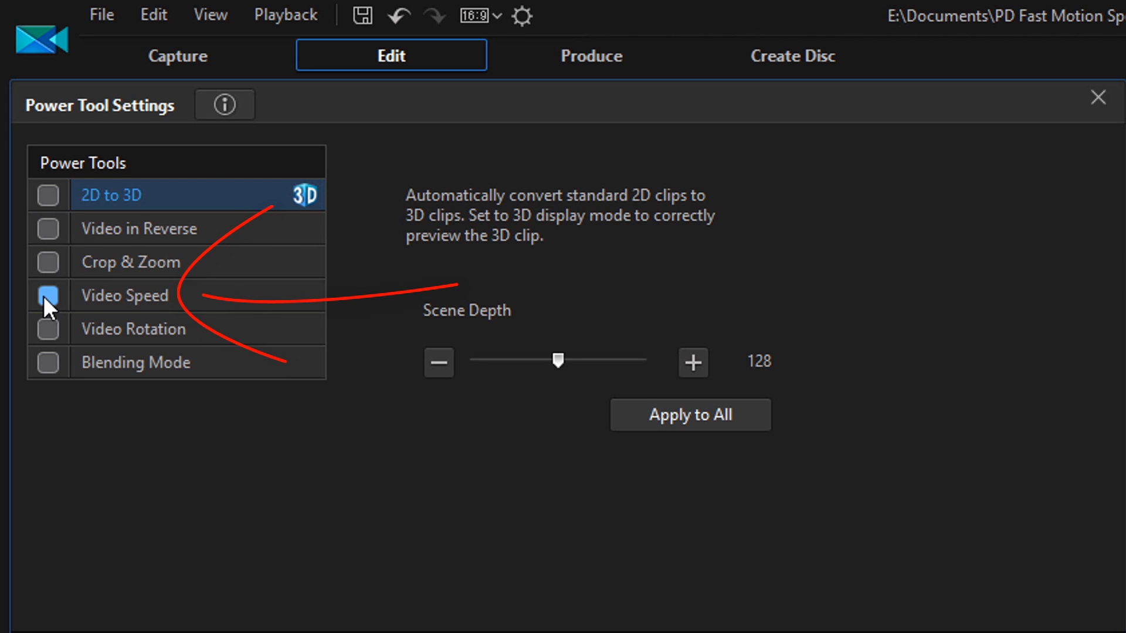
left_click(49, 296)
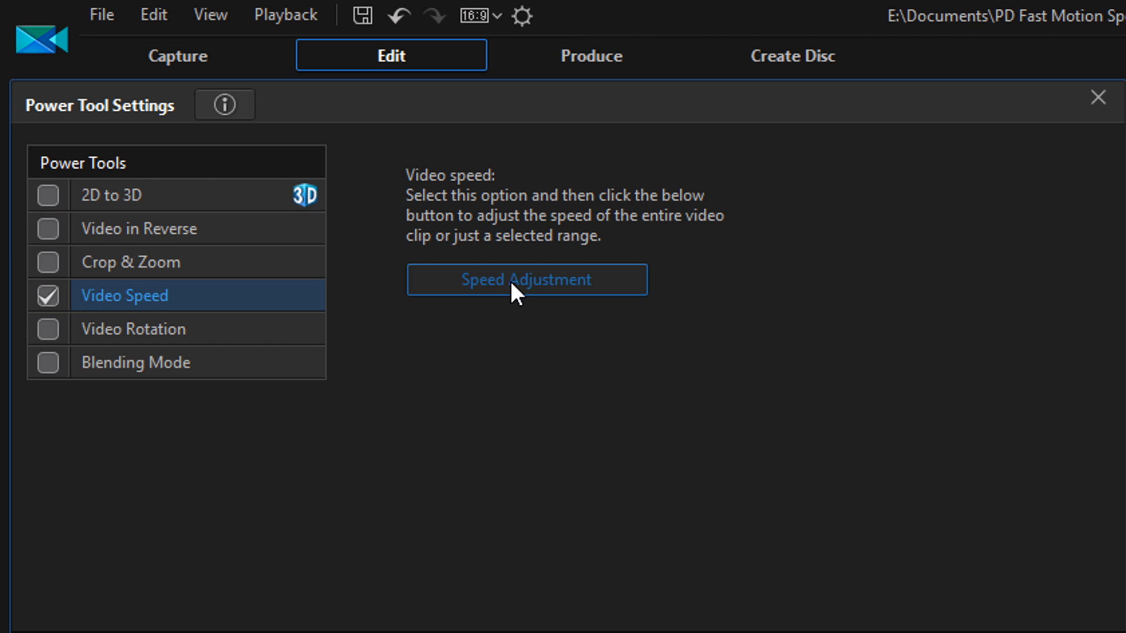
left_click(526, 280)
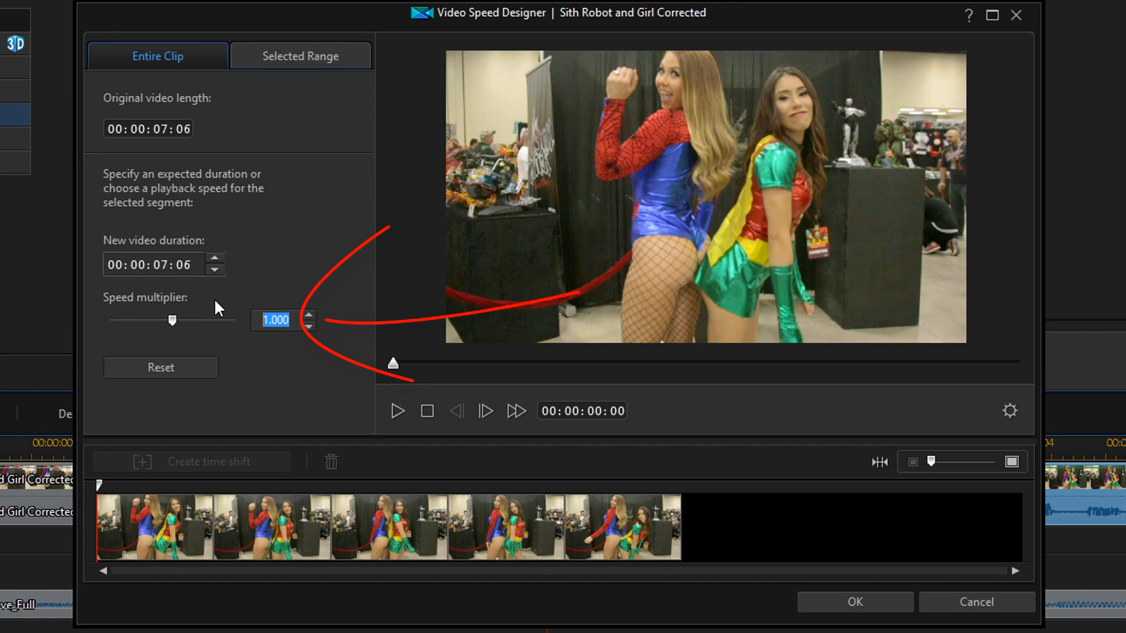
type("0.4")
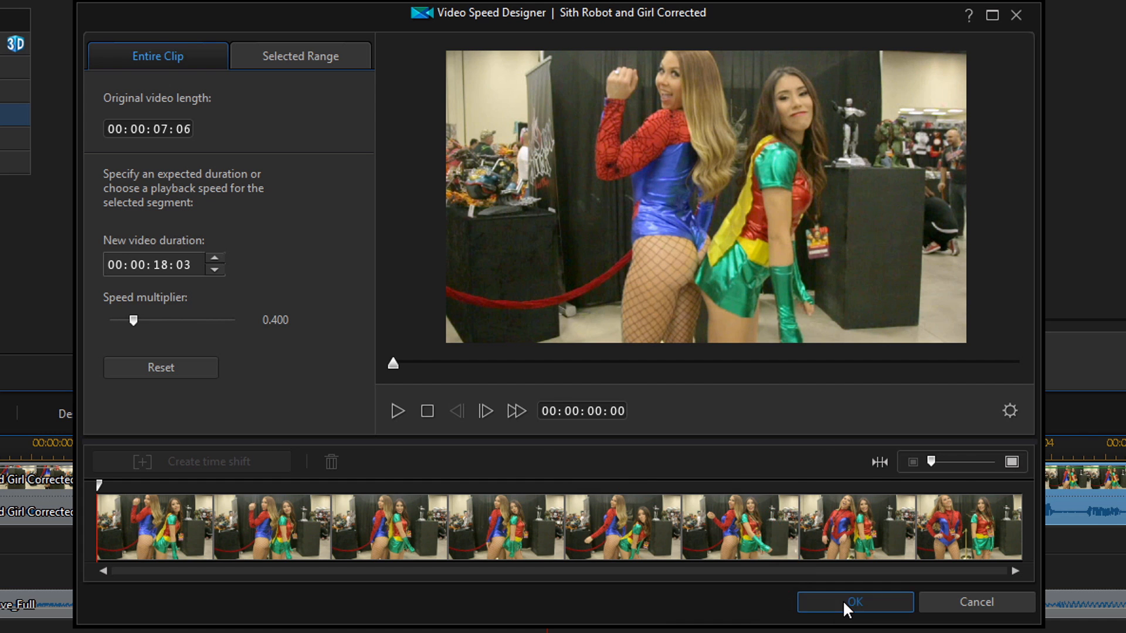
left_click(854, 602)
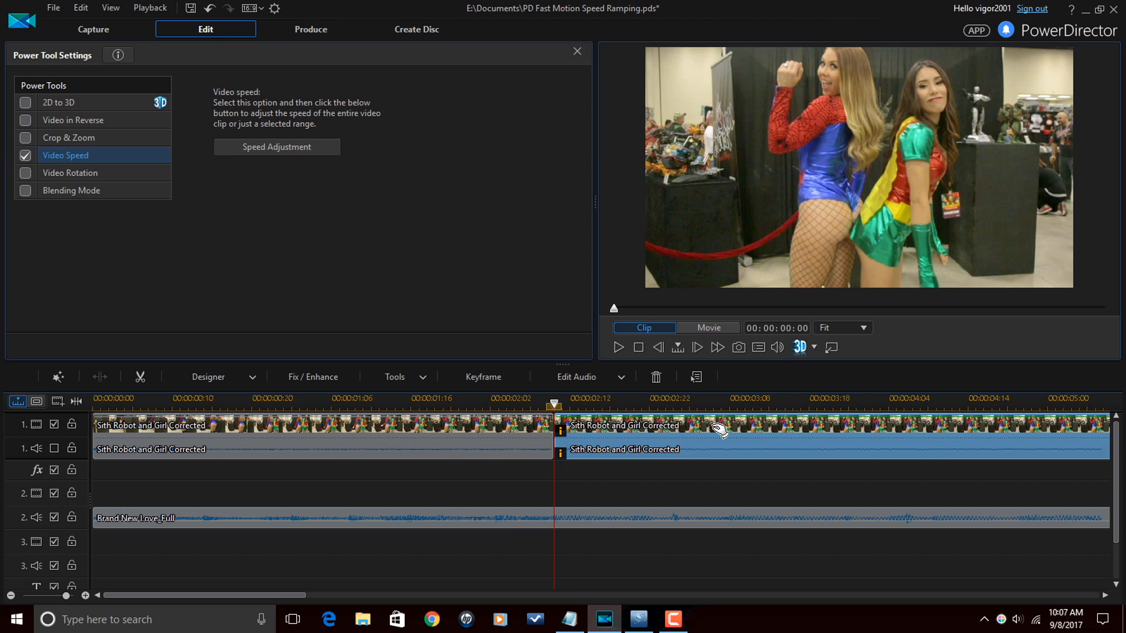
mouse_move(380, 527)
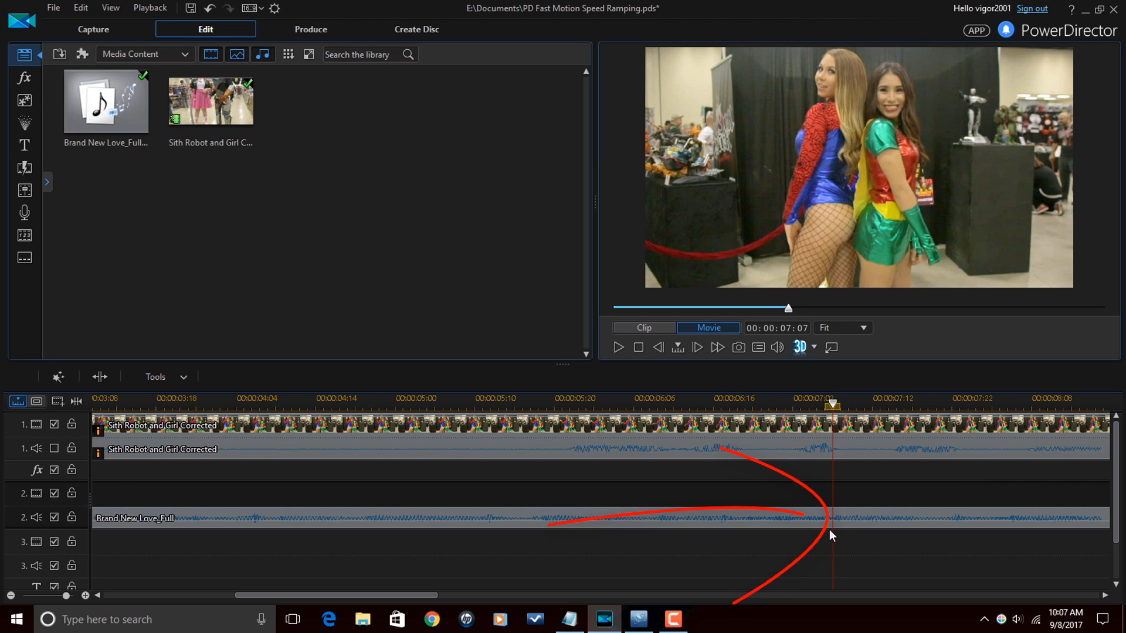
Scrub the slowed clip to about 00:00:07:05 and select it for splitting
key("space")
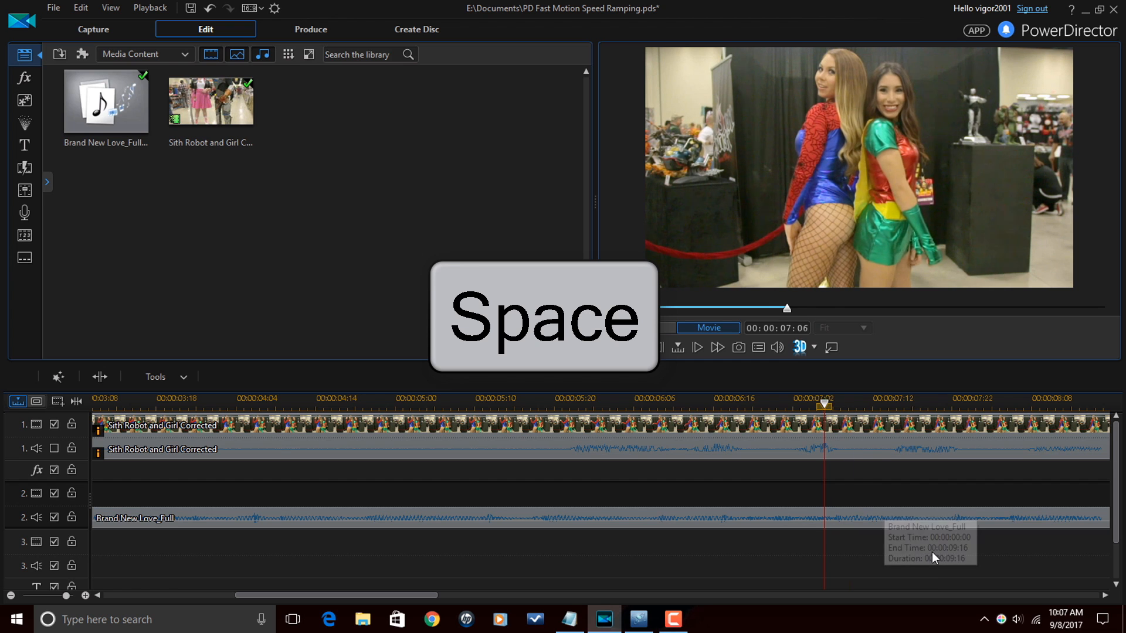
key("space")
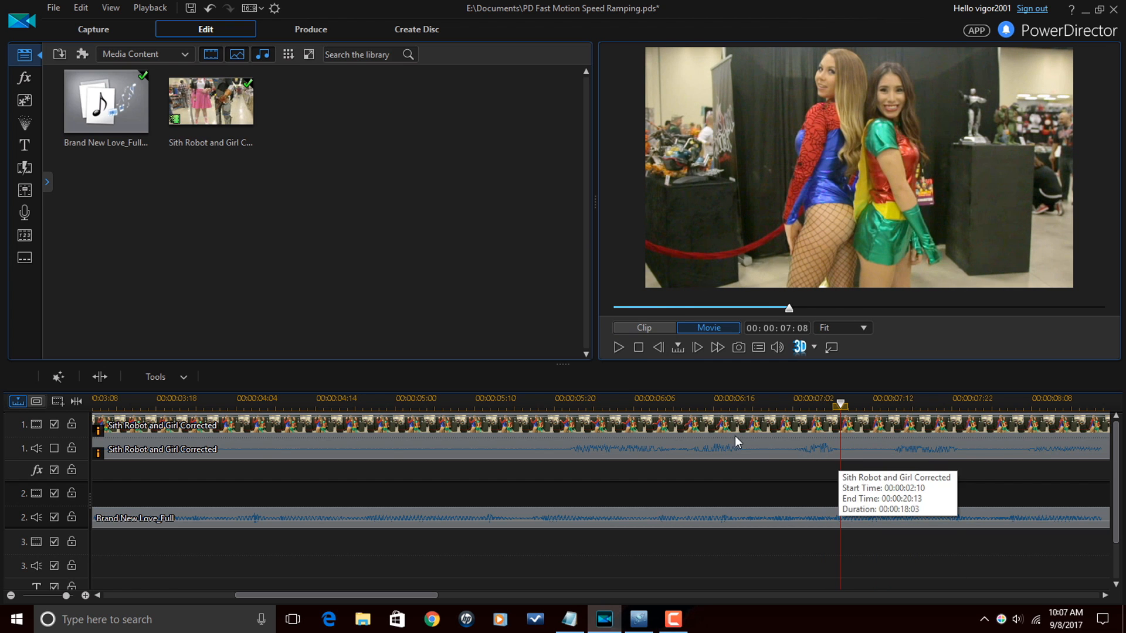
left_click(626, 399)
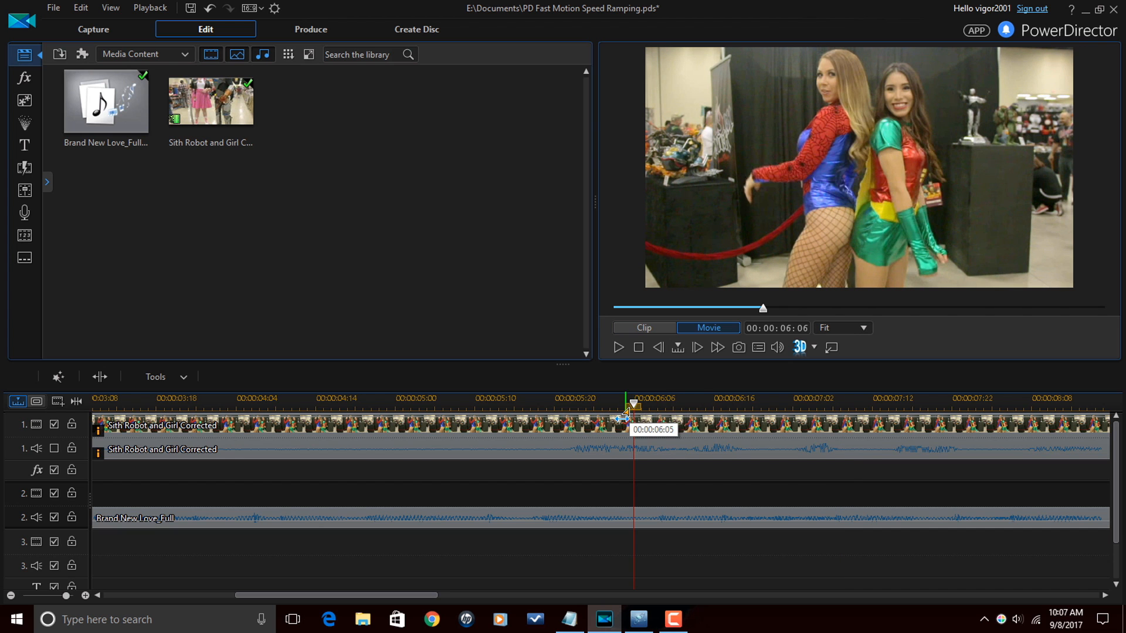
left_click_drag(625, 410, 482, 410)
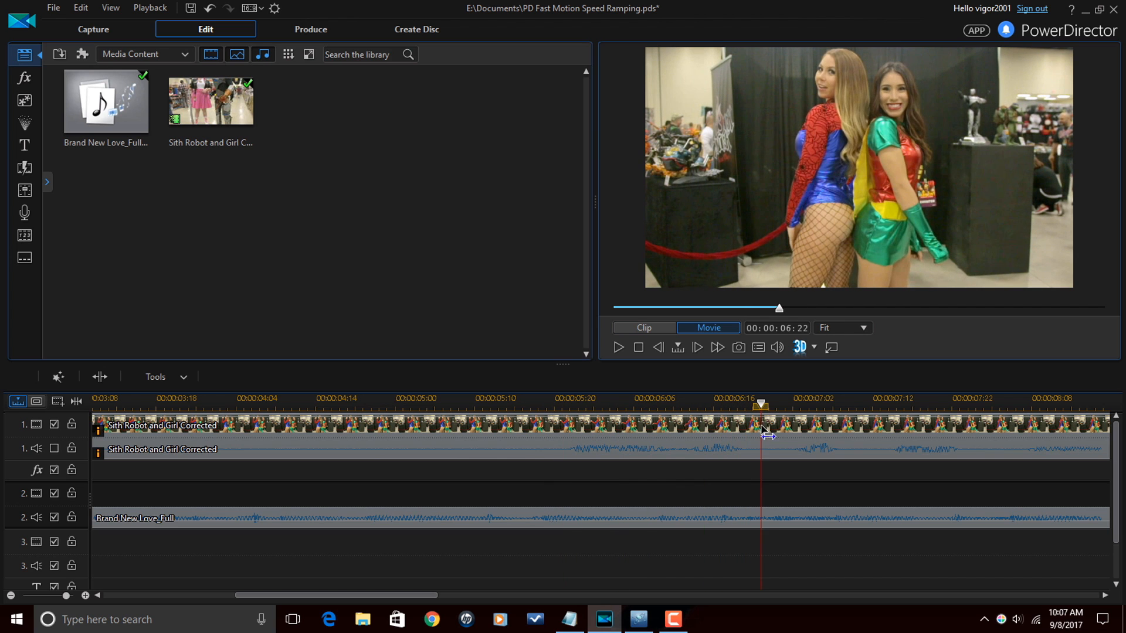
left_click_drag(761, 405, 833, 404)
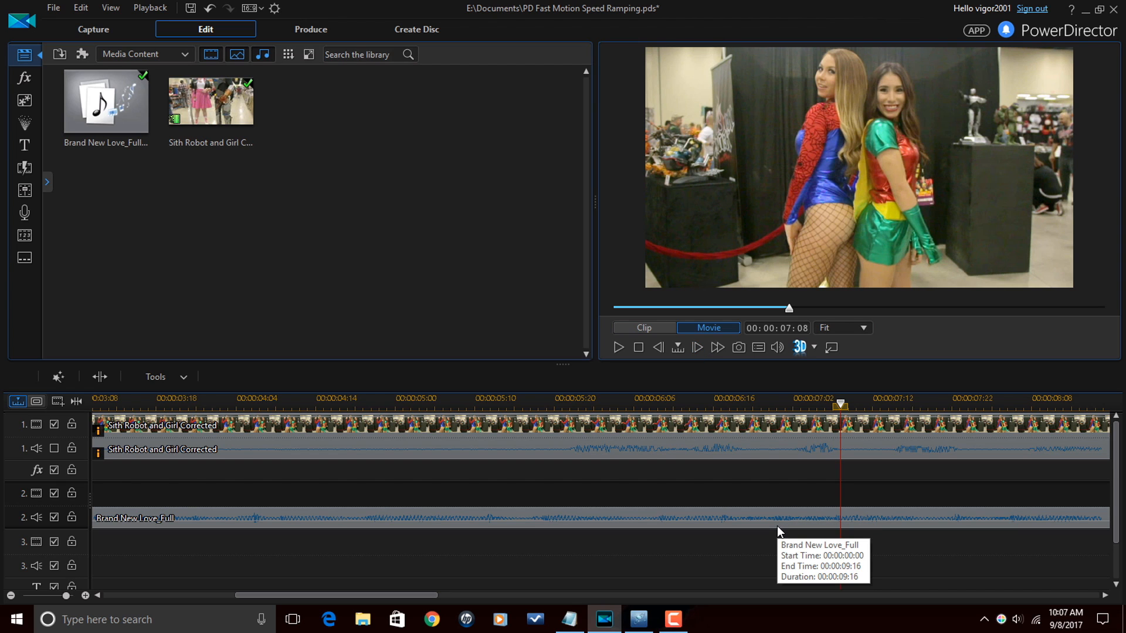
mouse_move(883, 443)
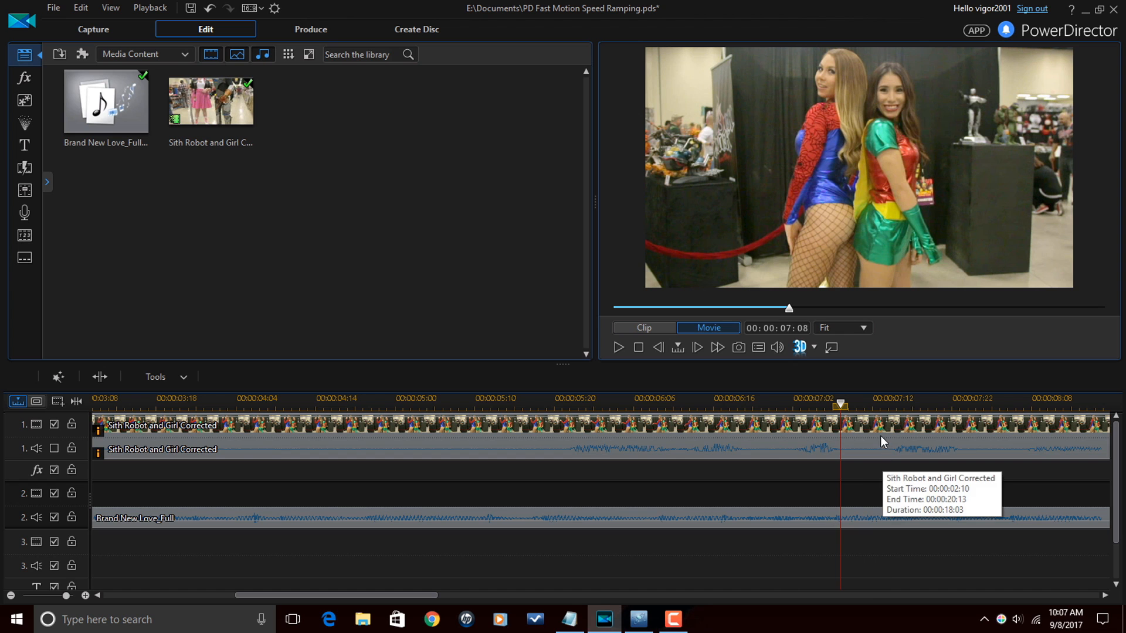
left_click(626, 441)
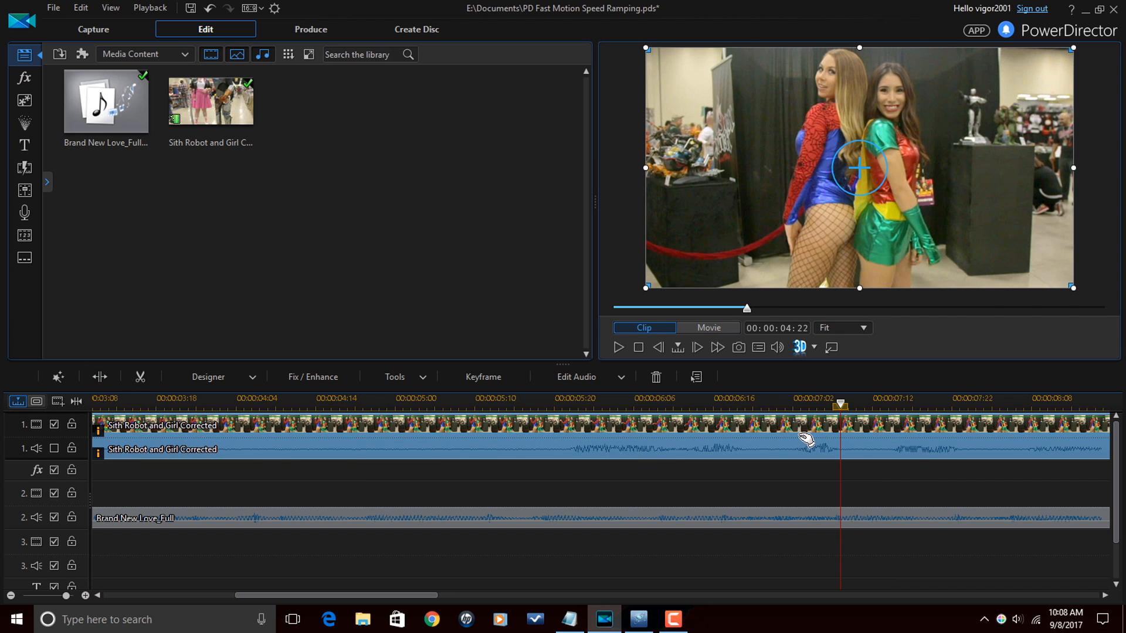
mouse_move(884, 430)
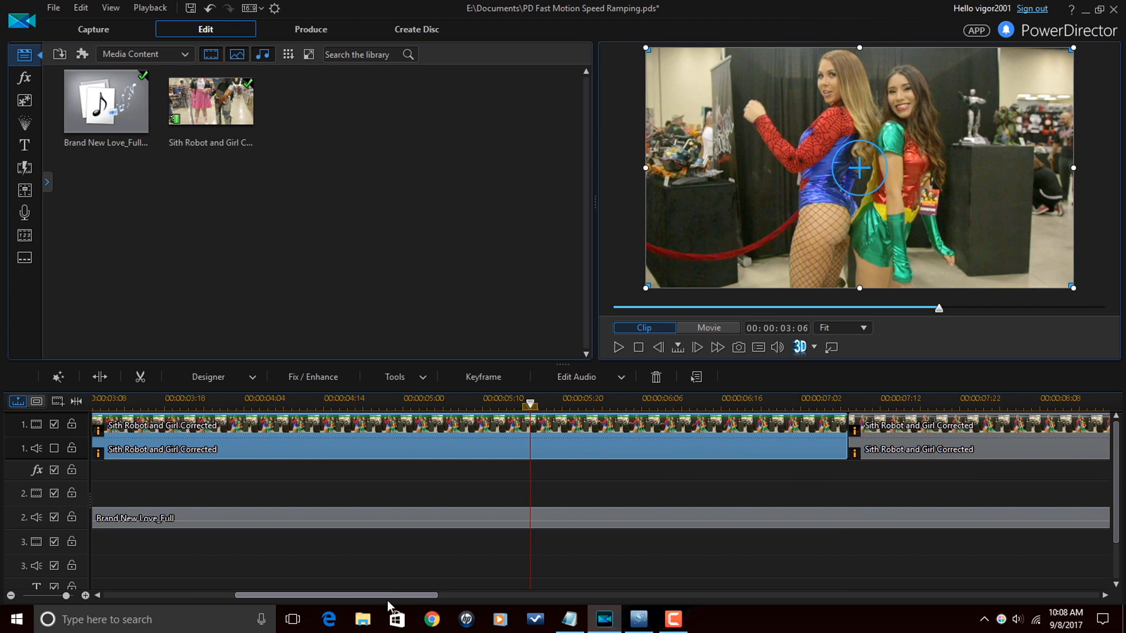
Set the third clip part's Video Speed multiplier to 2.000 and confirm
scroll("left", 3)
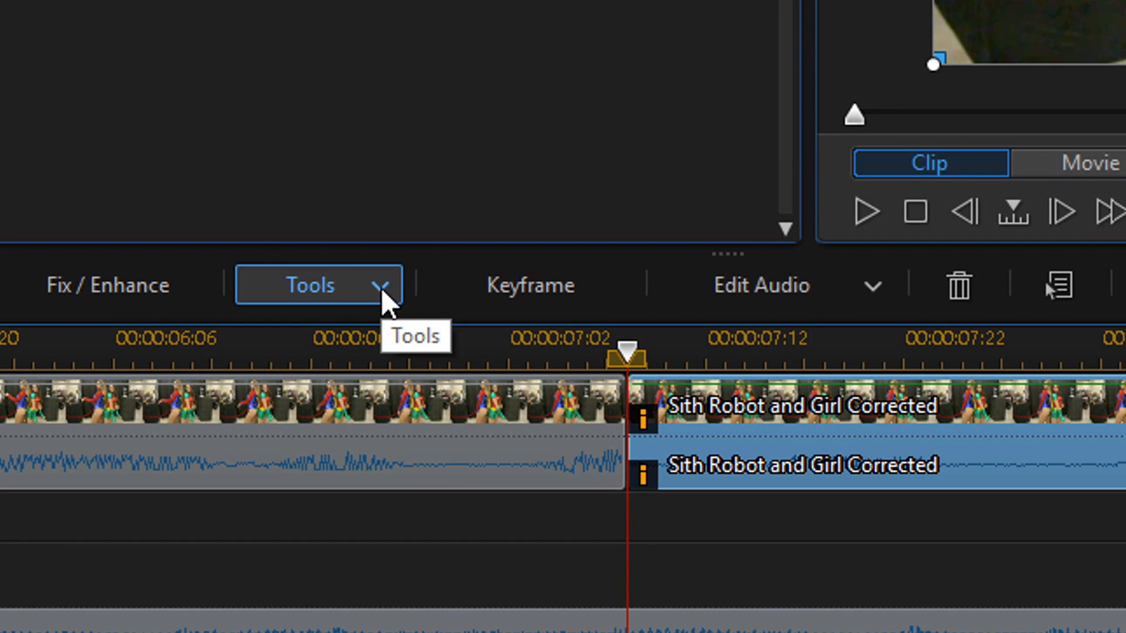
left_click(318, 285)
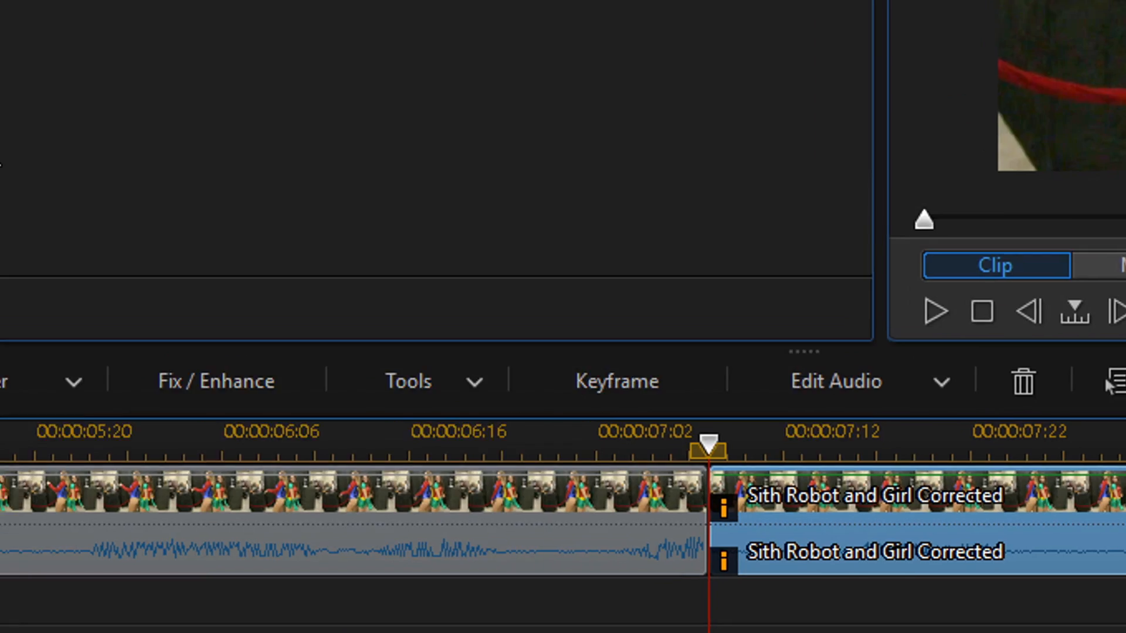
left_click(123, 295)
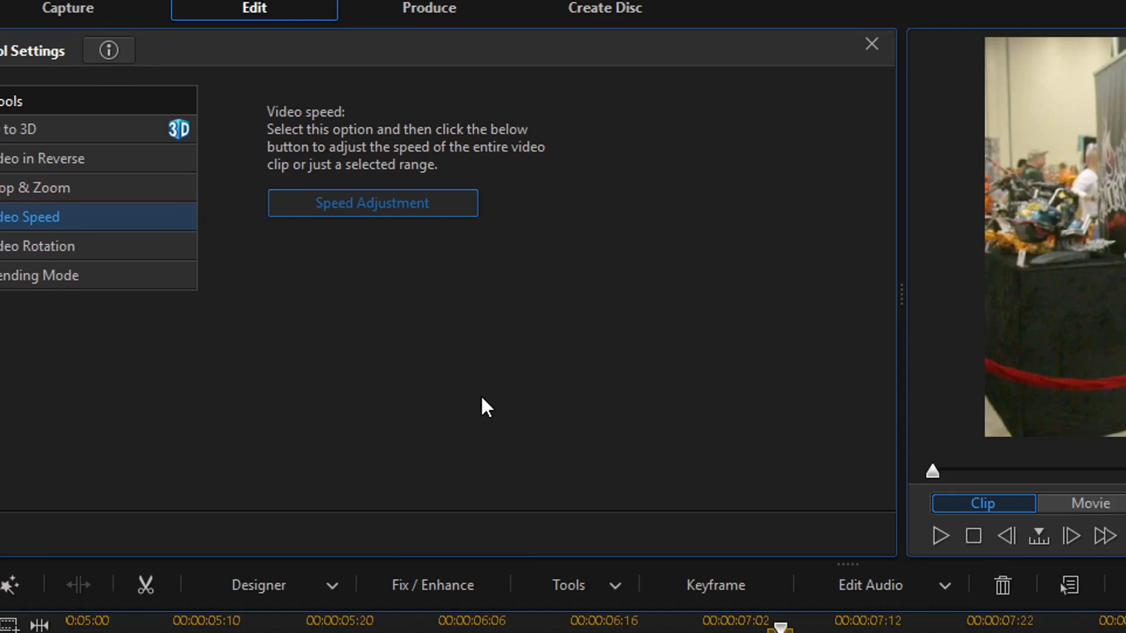
left_click(372, 203)
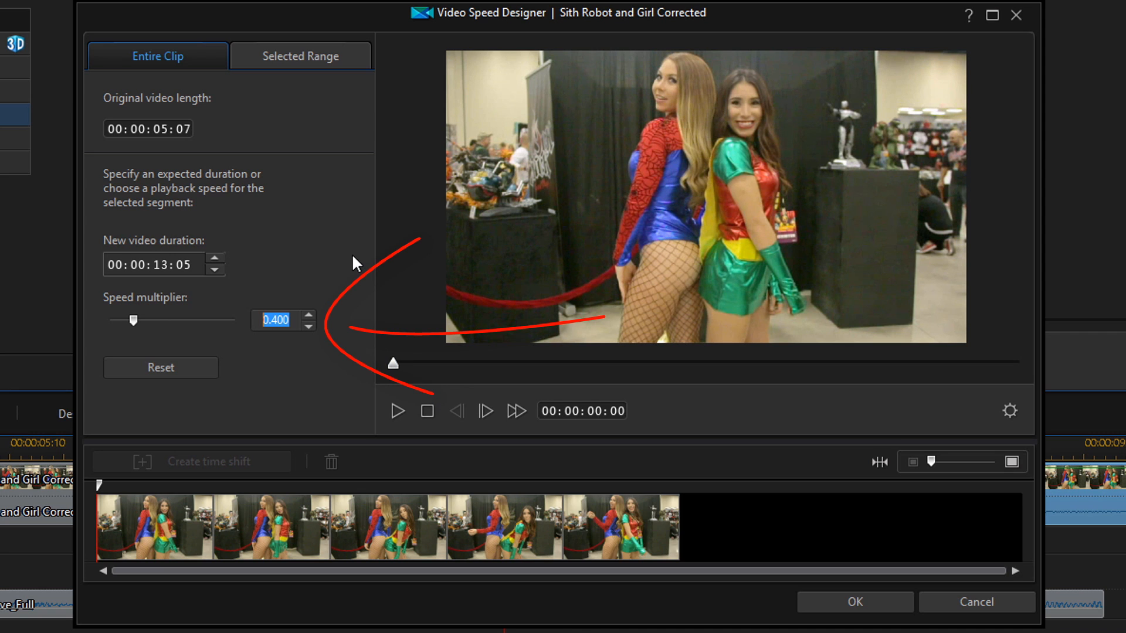
type("2")
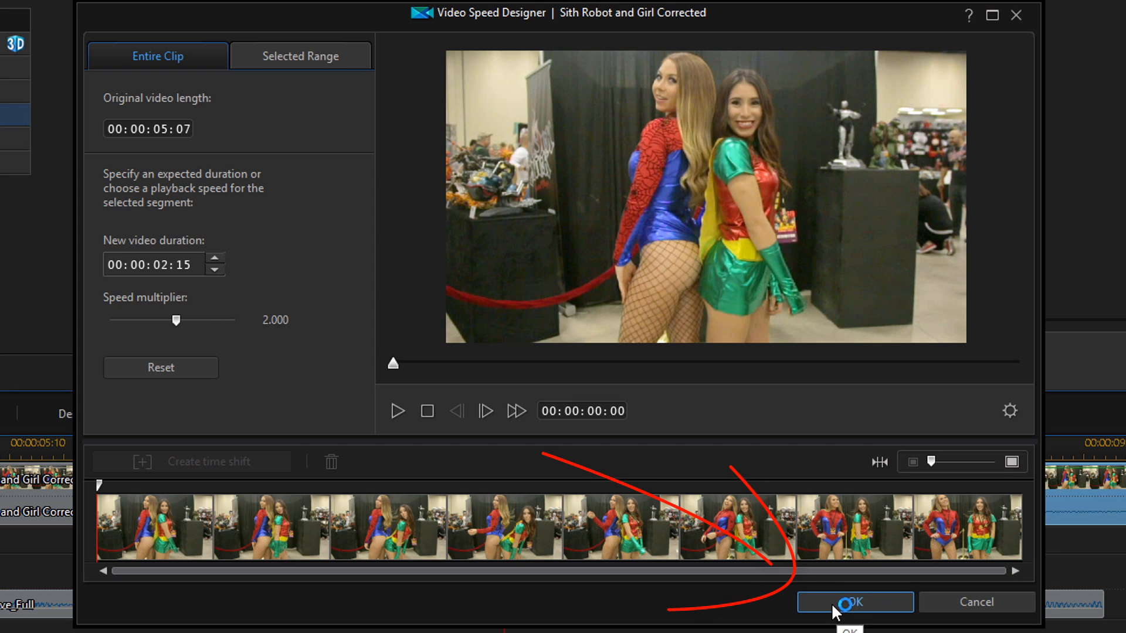
left_click(854, 602)
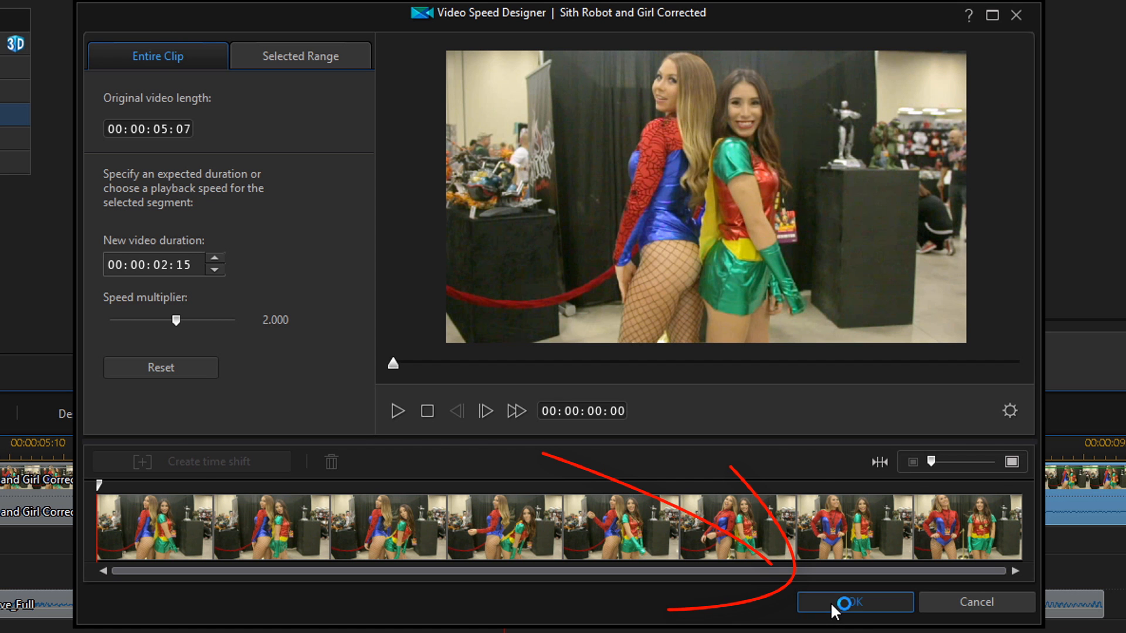
left_click(854, 602)
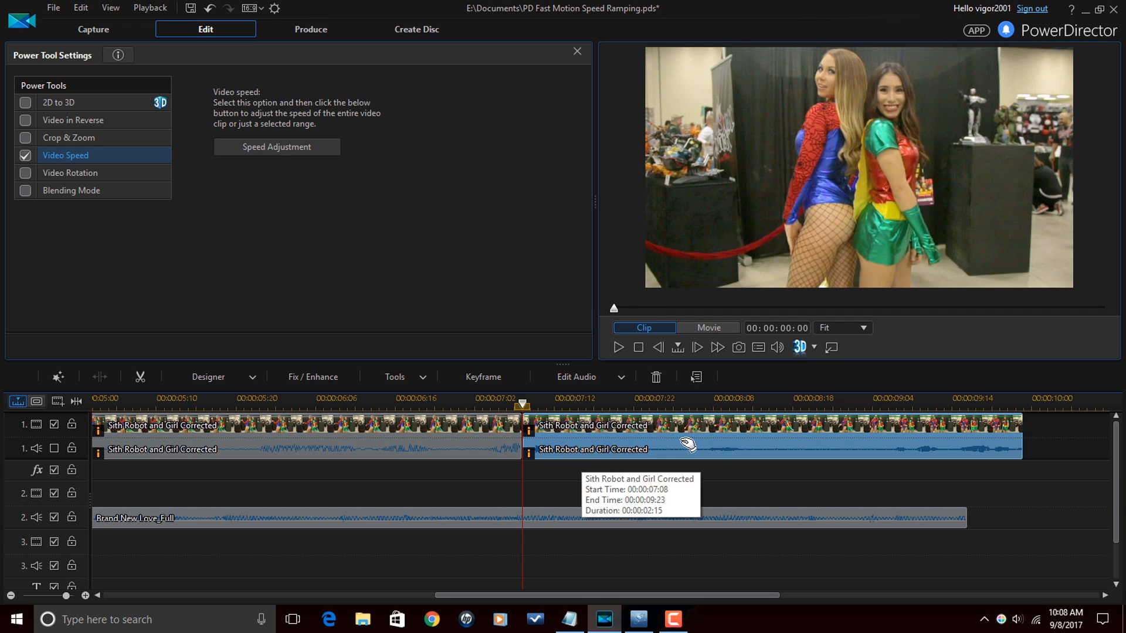
mouse_move(707, 451)
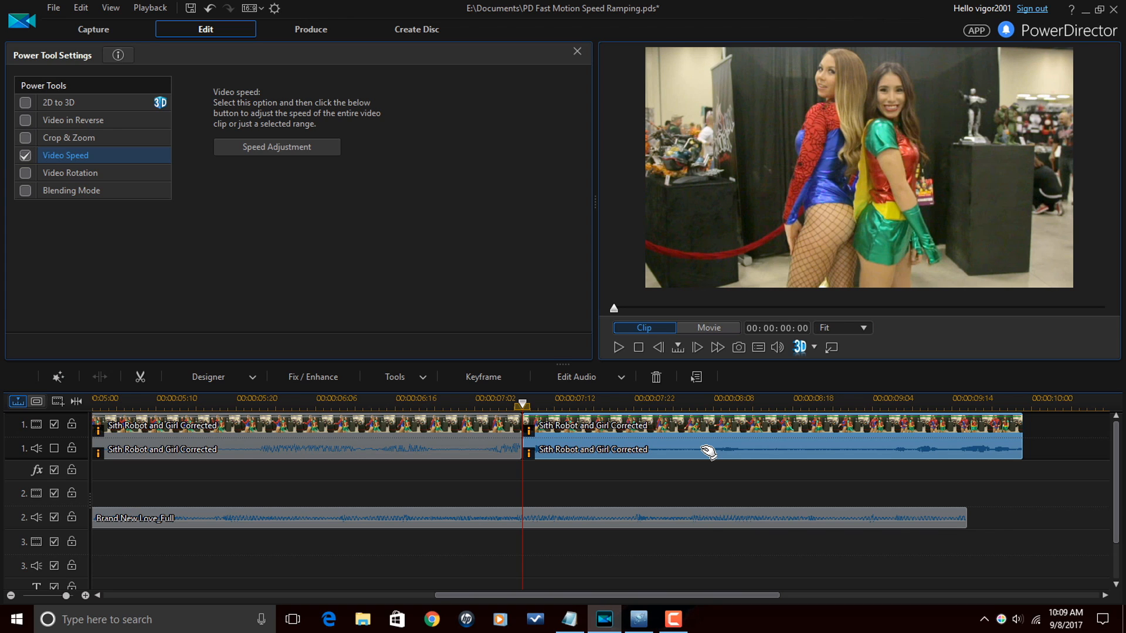
mouse_move(537, 427)
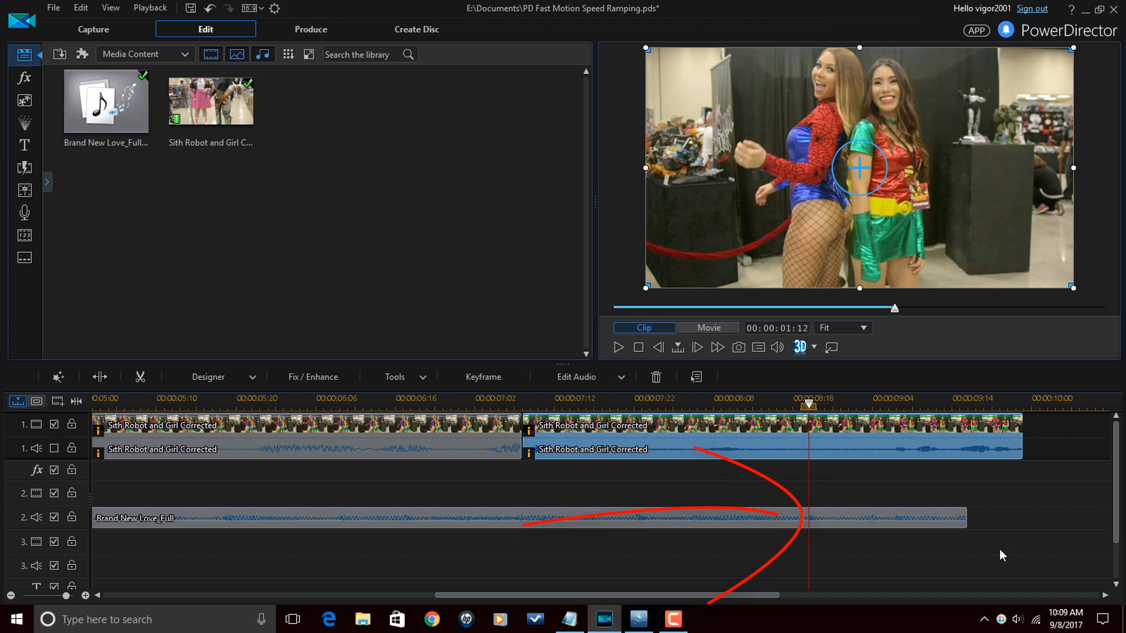
Play the fast section and stop around 00:00:08:20 at the next split point
key("space")
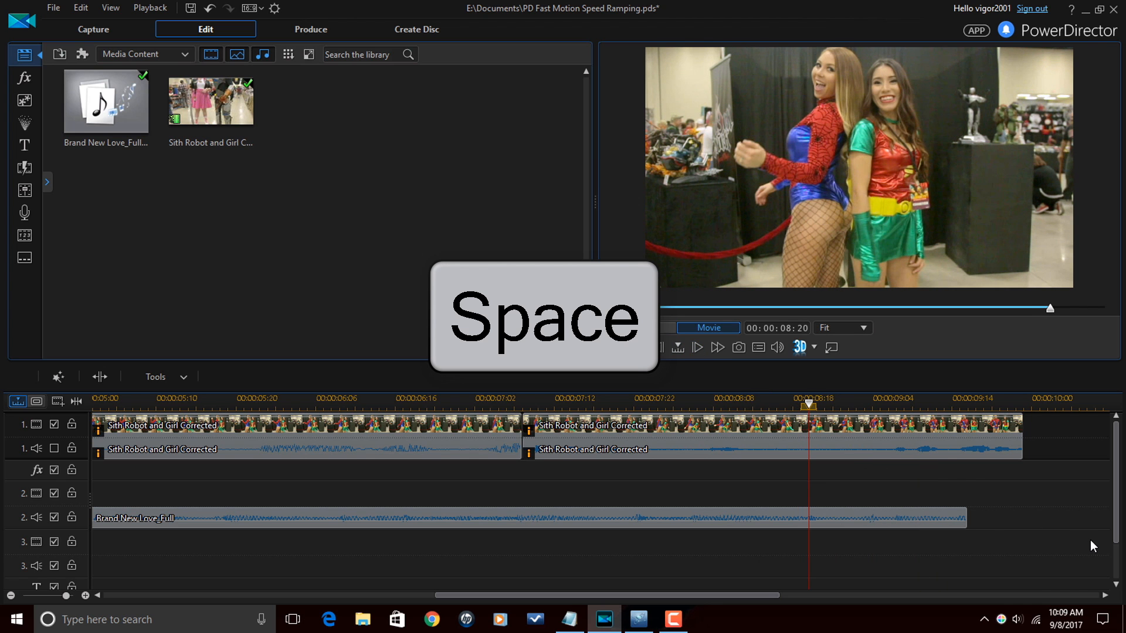
key("space")
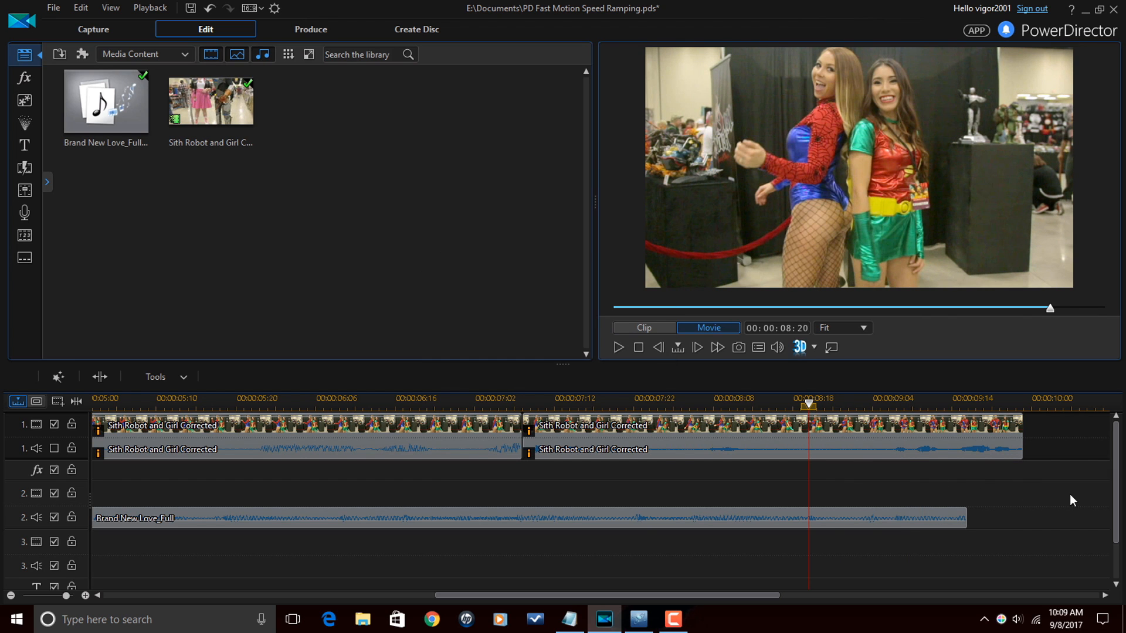
mouse_move(879, 460)
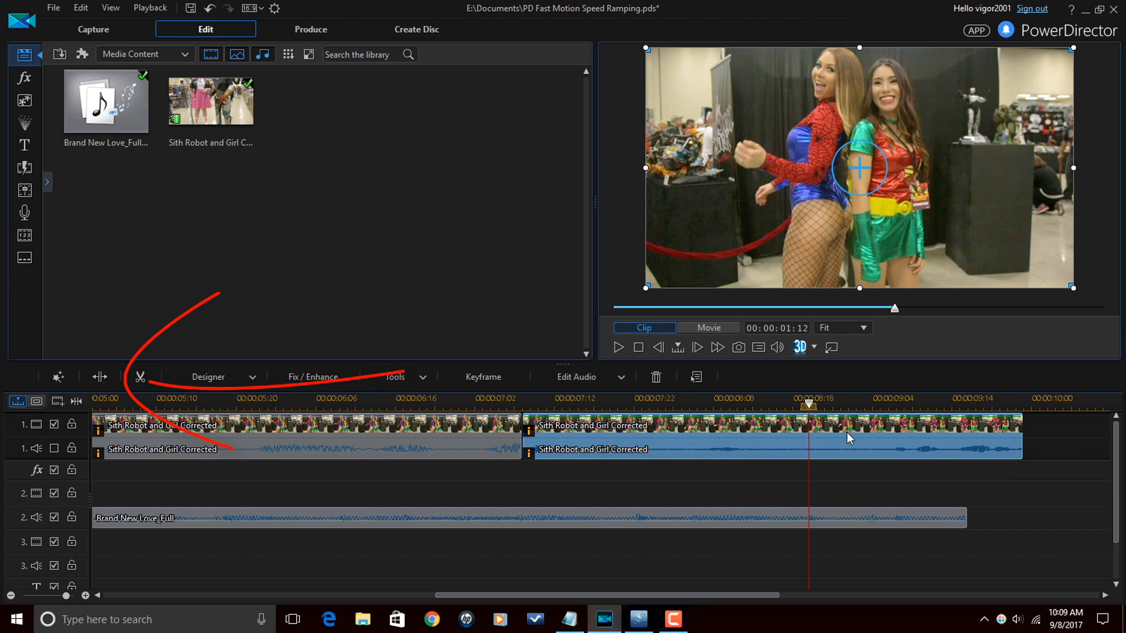
mouse_move(99, 376)
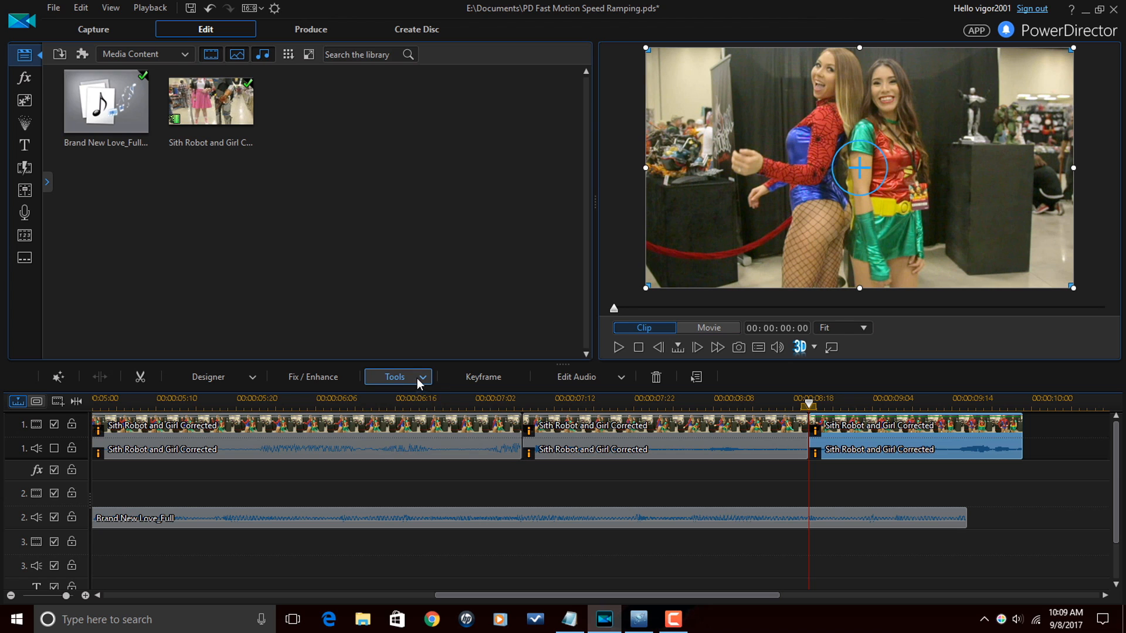
Slow the final clip part to a 0.400 speed multiplier via Power Tools Video Speed
left_click(394, 377)
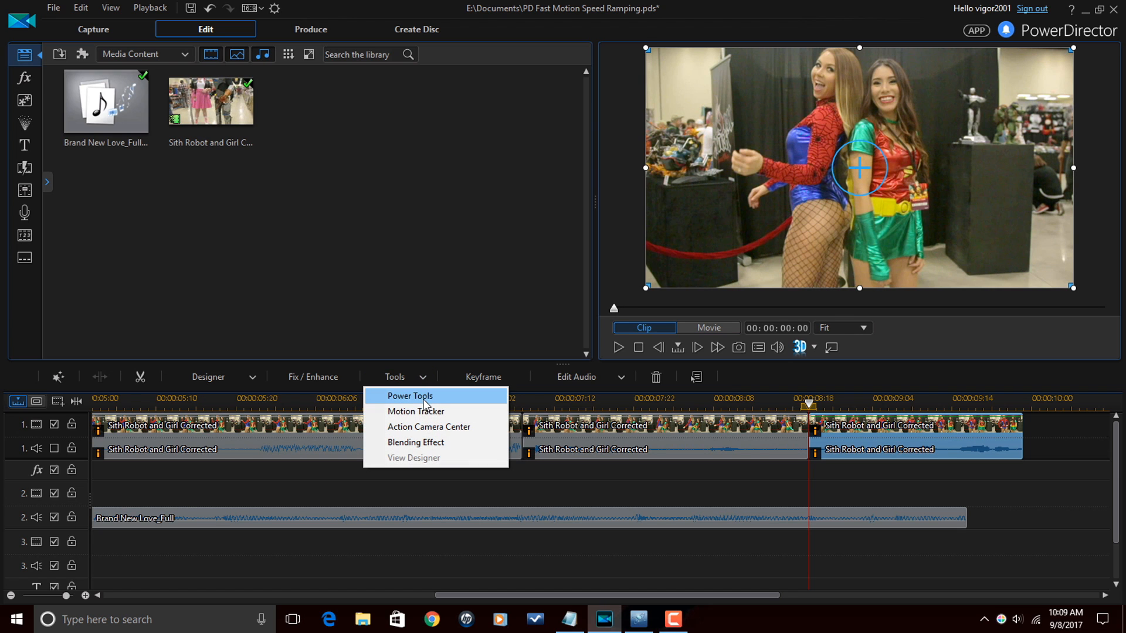
left_click(411, 395)
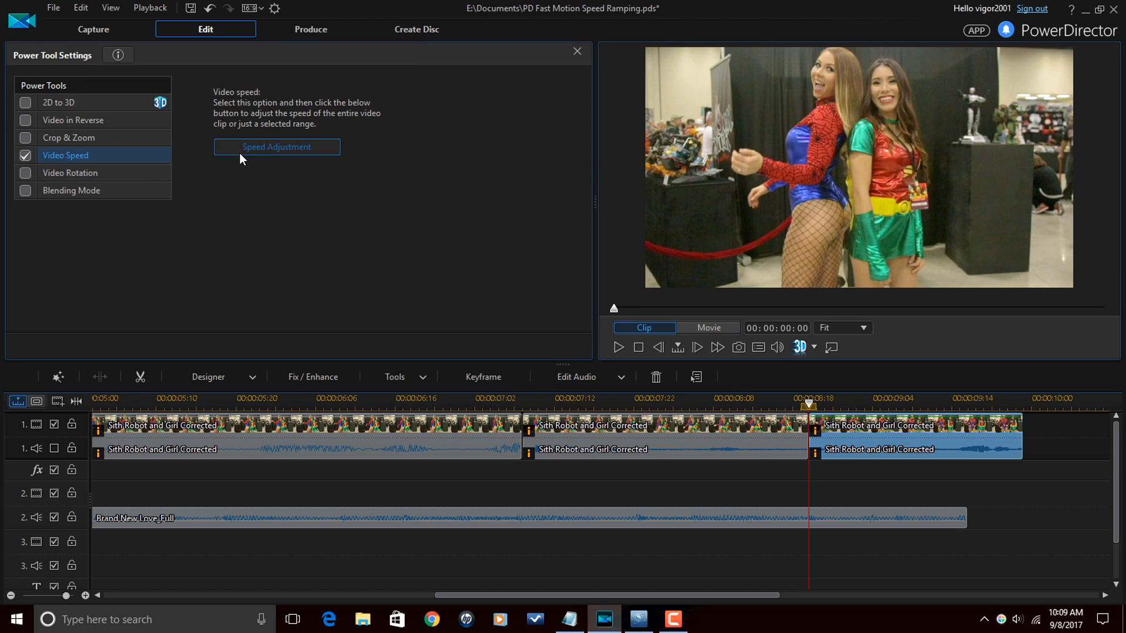
mouse_move(359, 233)
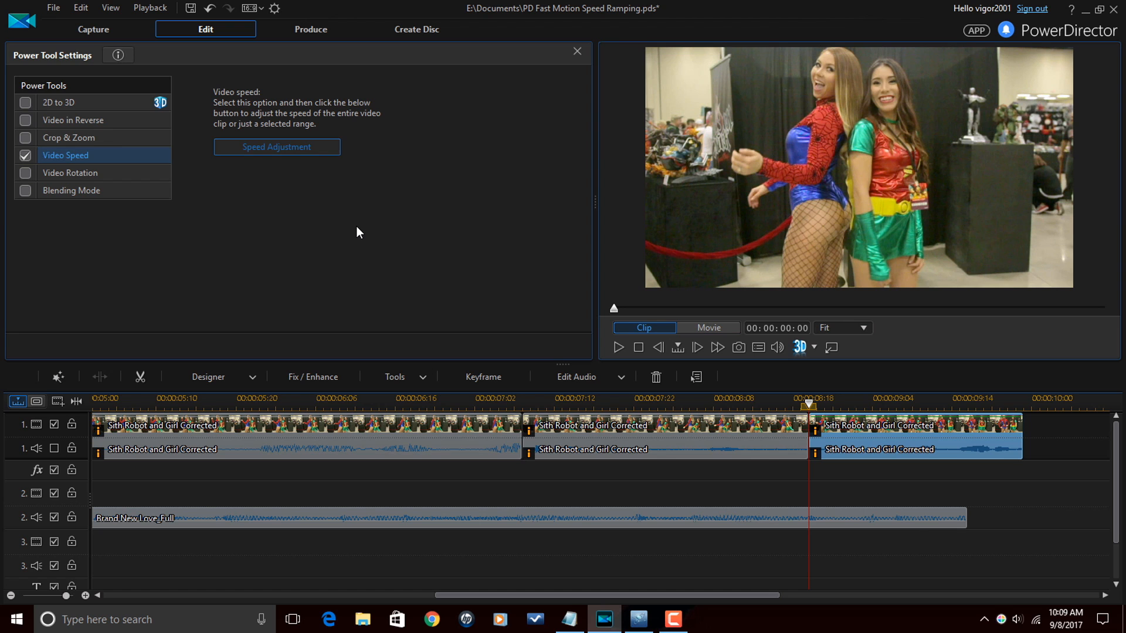
left_click(277, 148)
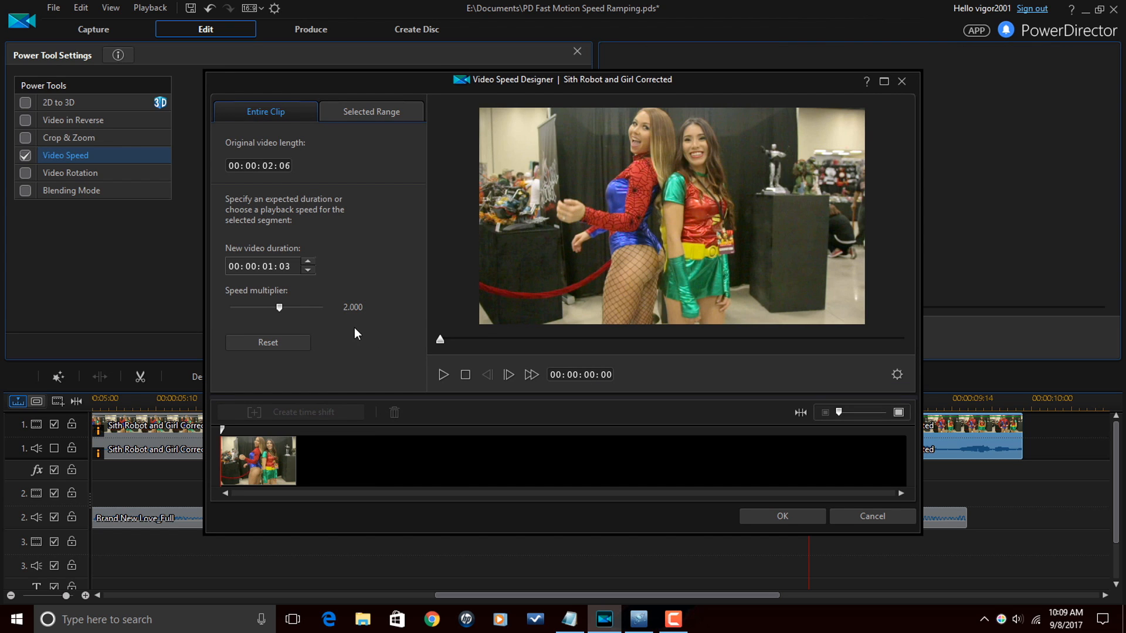
left_click(352, 307)
type("0.400")
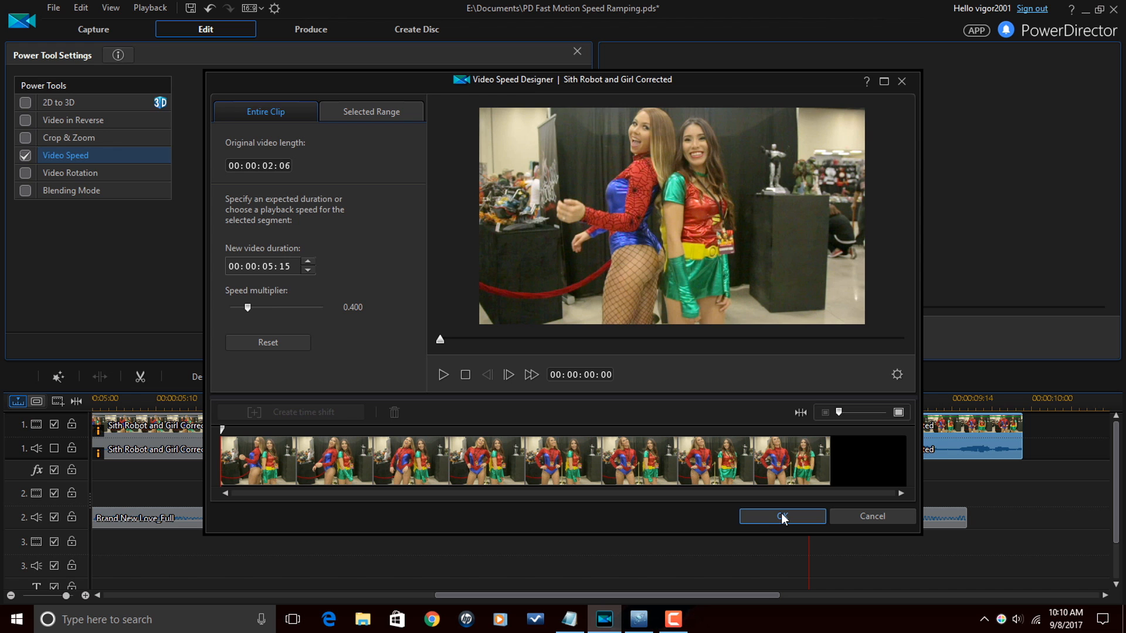
left_click(781, 516)
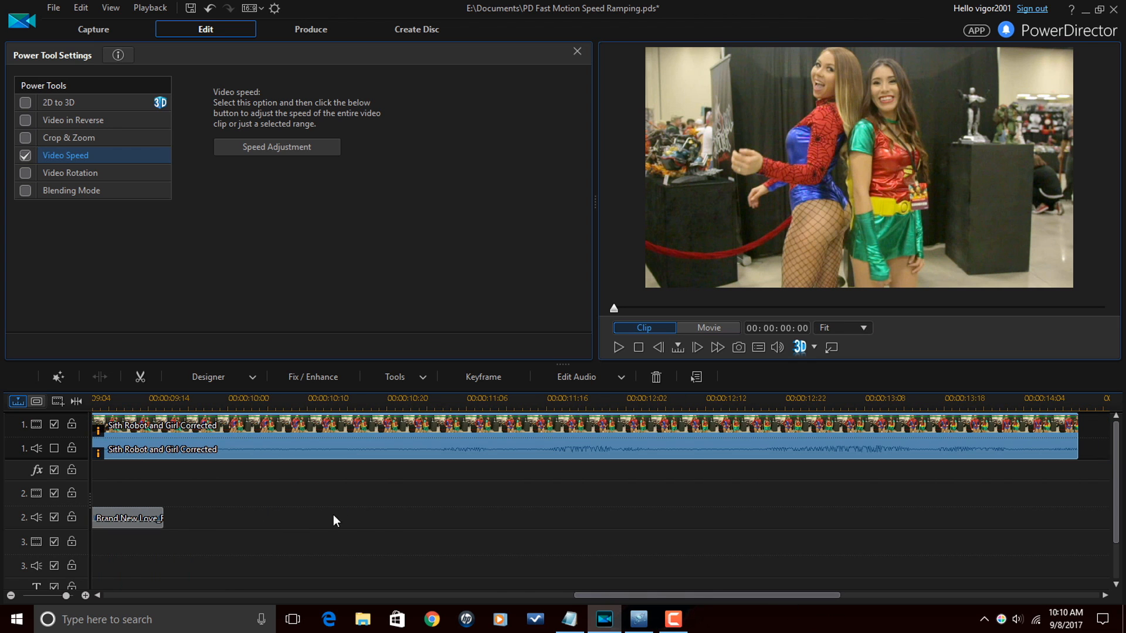
Select the Brand New Love music clip and check its 00:00:14:11 duration against the video
left_click(127, 517)
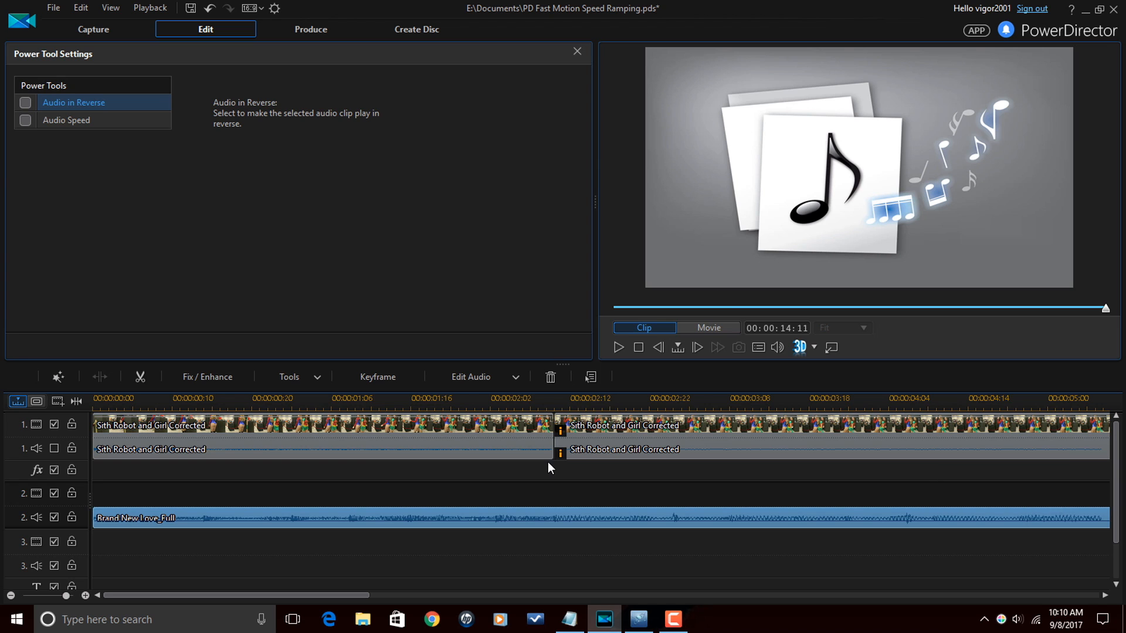
left_click(577, 51)
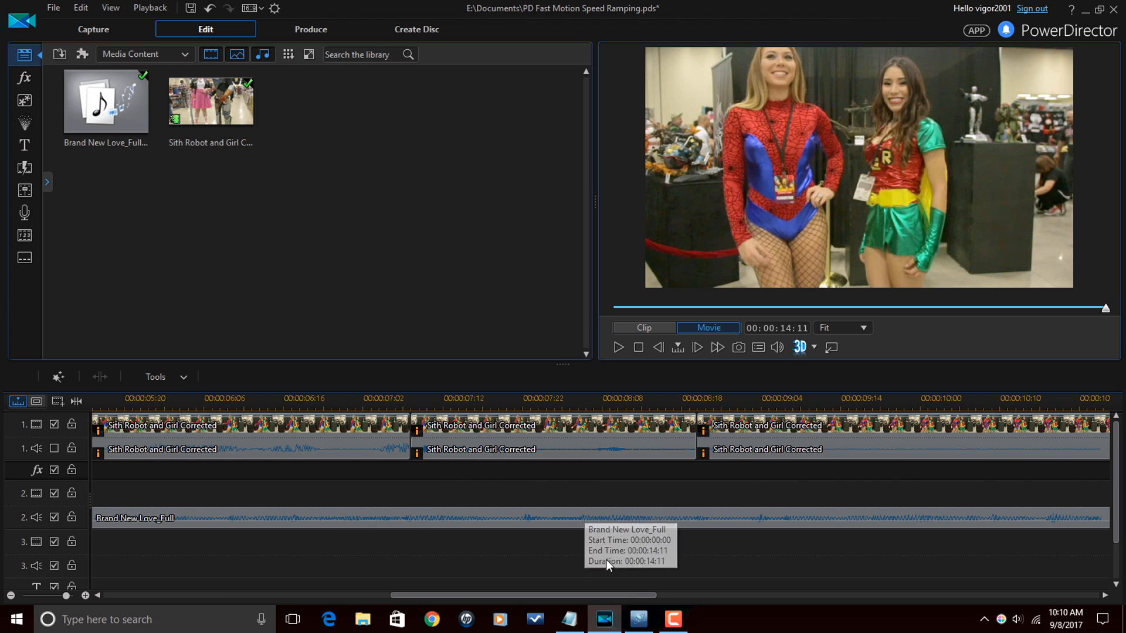
Rewind the timeline and play the finished speed-ramped movie from the start
scroll("right", 3)
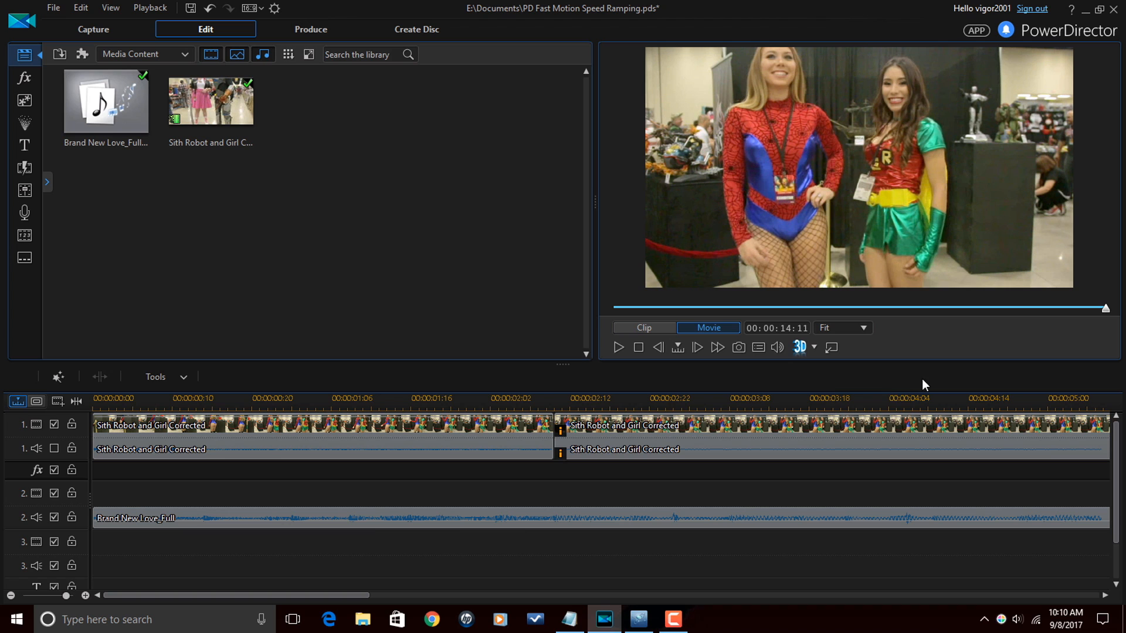
mouse_move(629, 495)
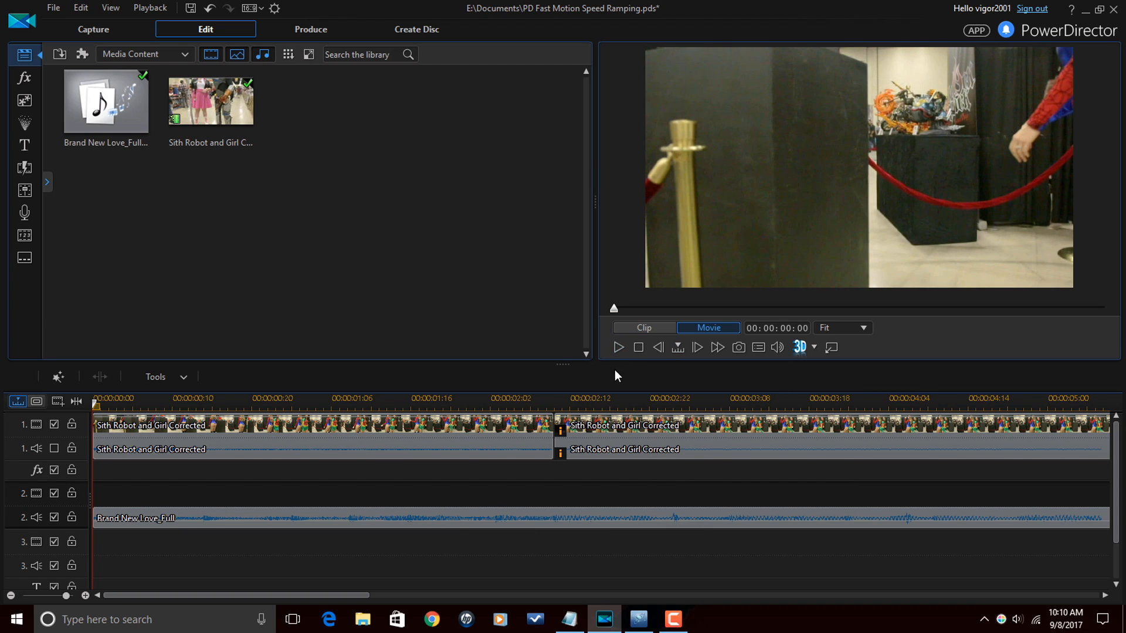
mouse_move(617, 348)
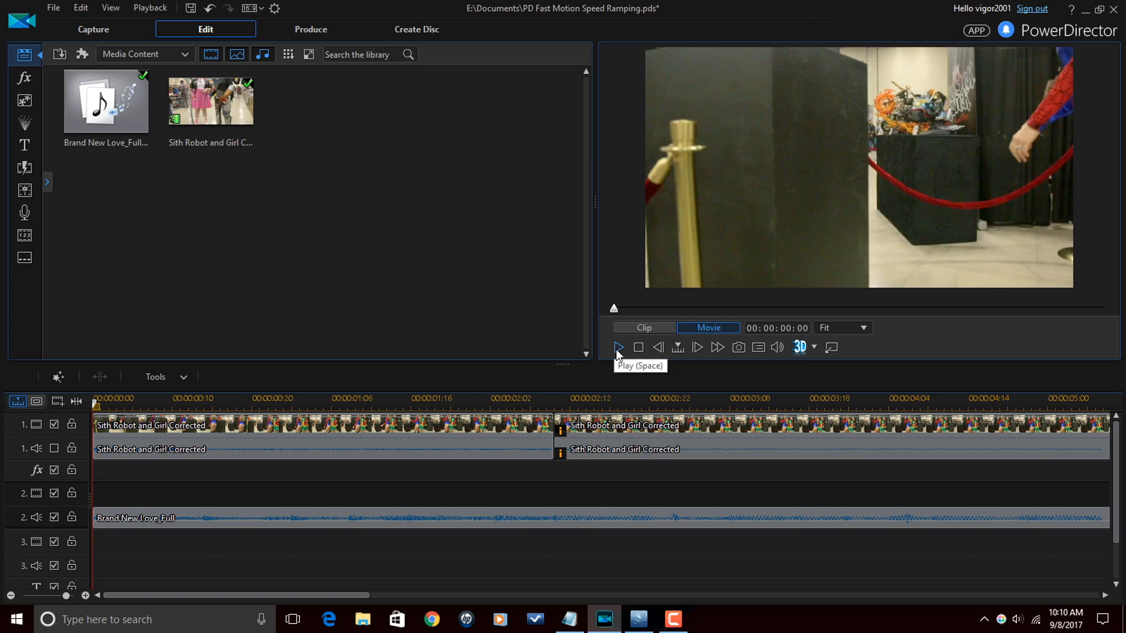
left_click(618, 347)
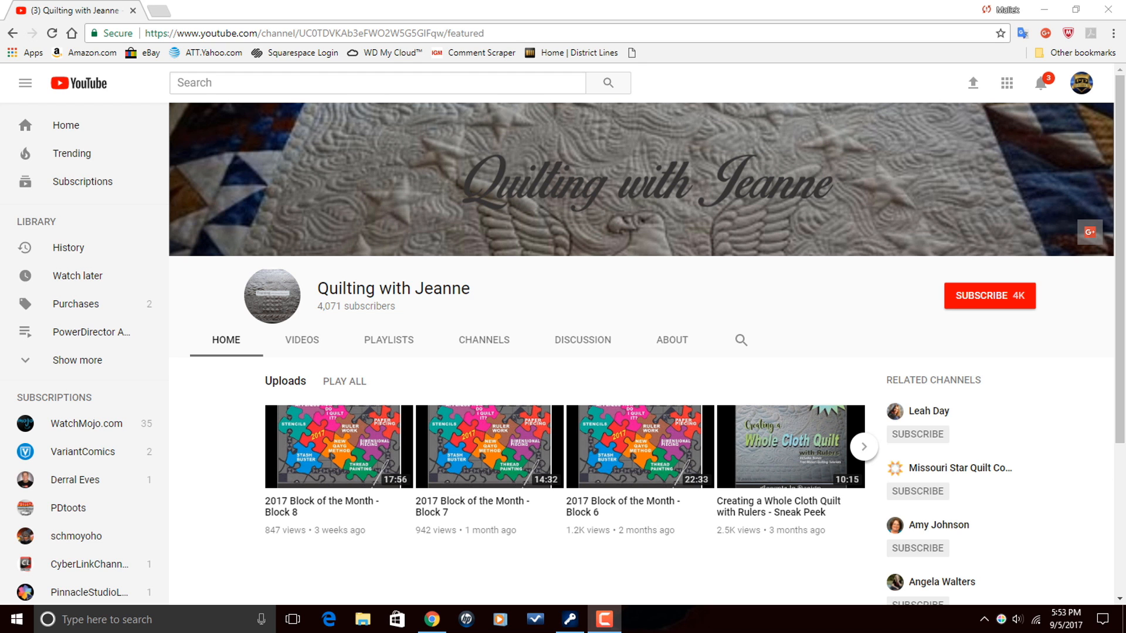
Show the Quilting with Jeanne channel's uploaded videos list
left_click(301, 341)
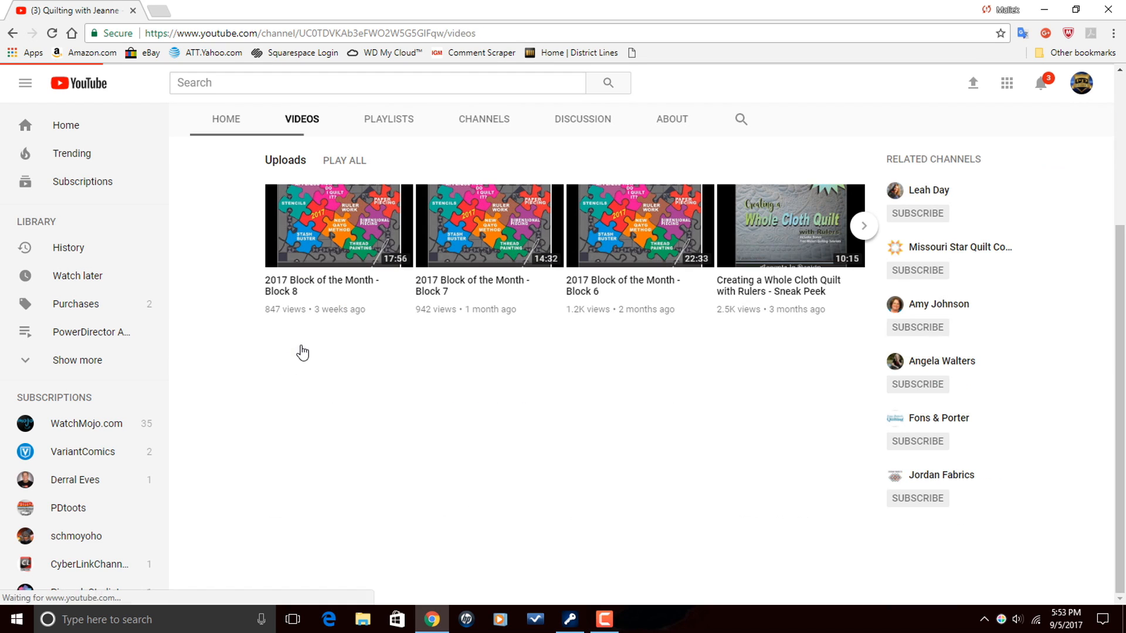